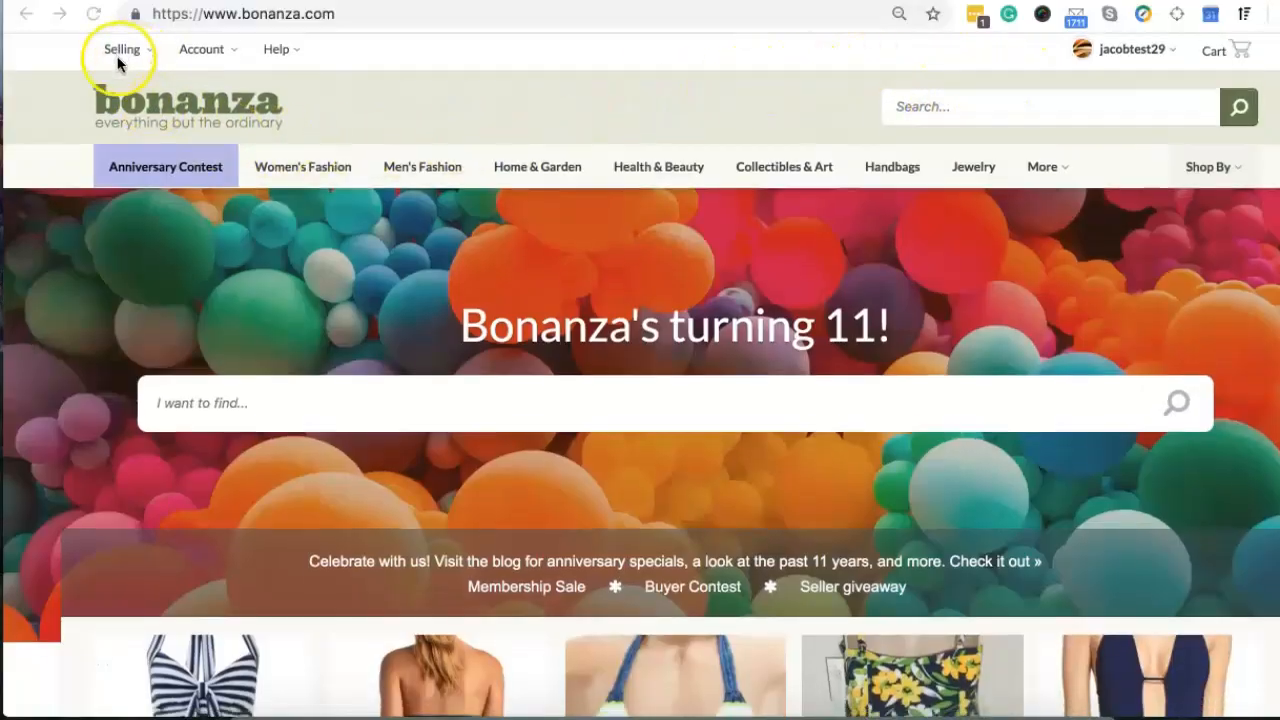
Step: Go to Booth settings from the Selling menu on the marketplace homepage
left_click(120, 48)
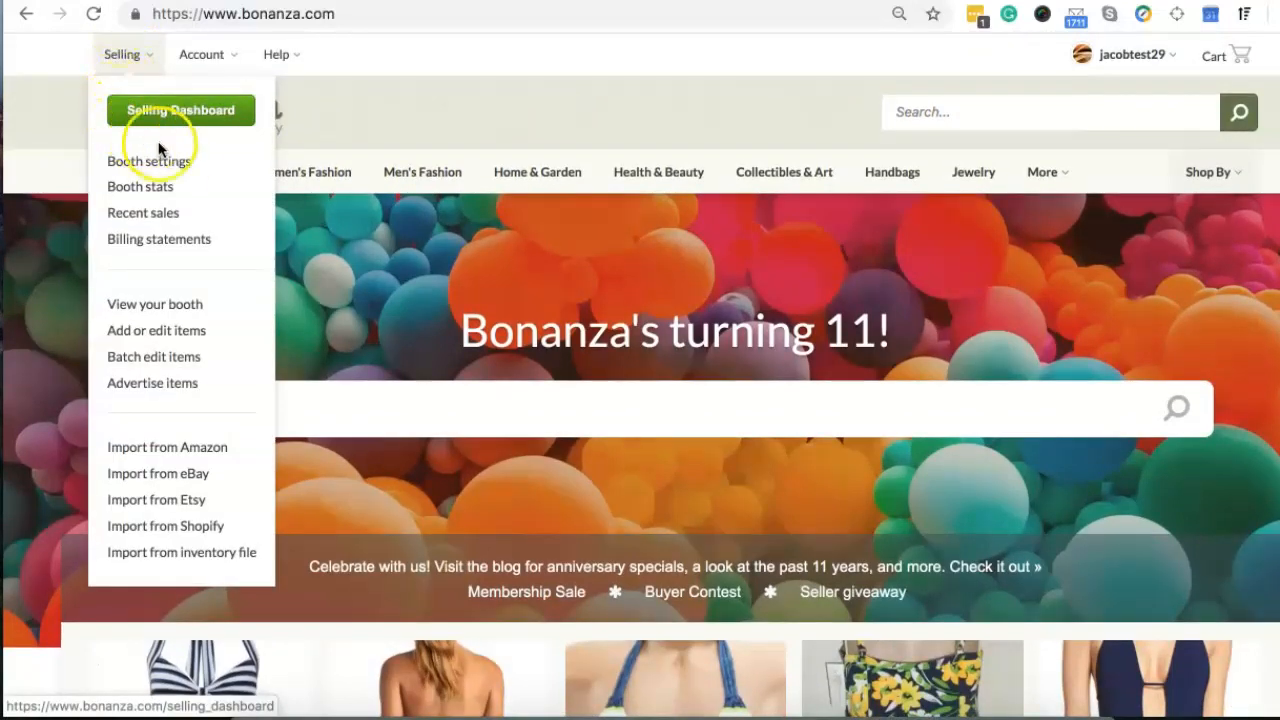
left_click(148, 162)
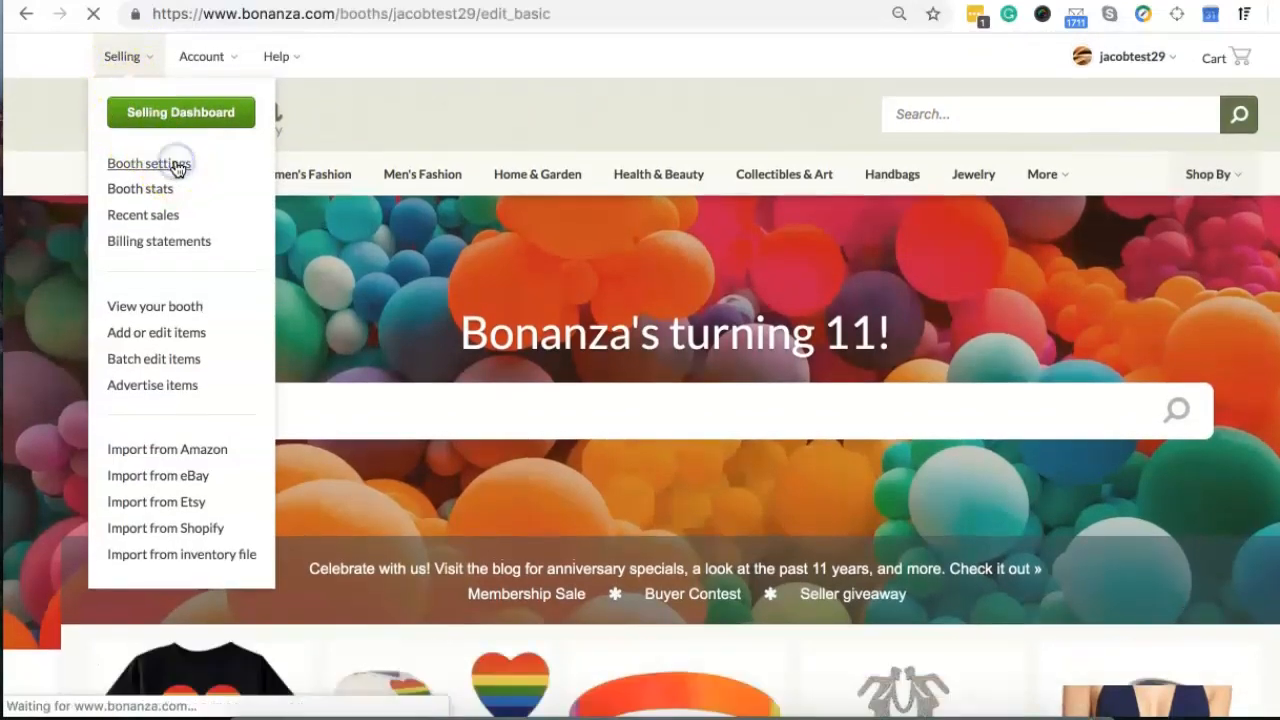
left_click(148, 164)
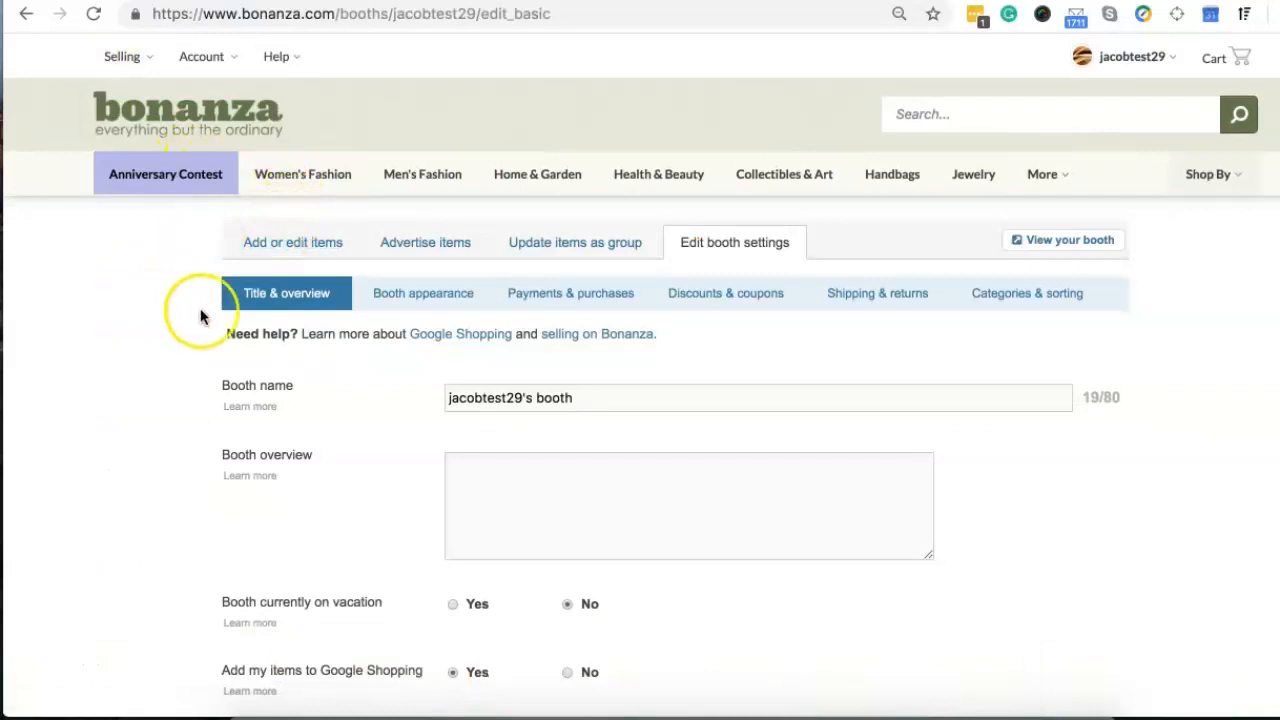
mouse_move(724, 292)
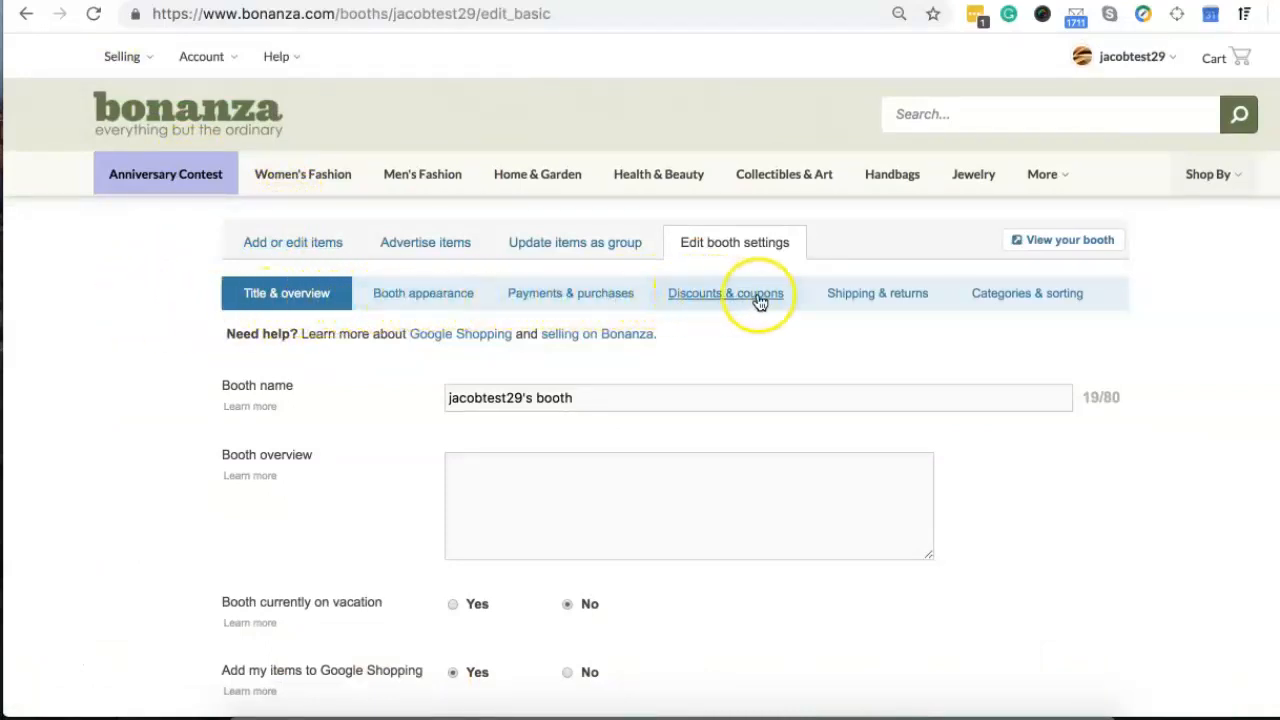
mouse_move(876, 292)
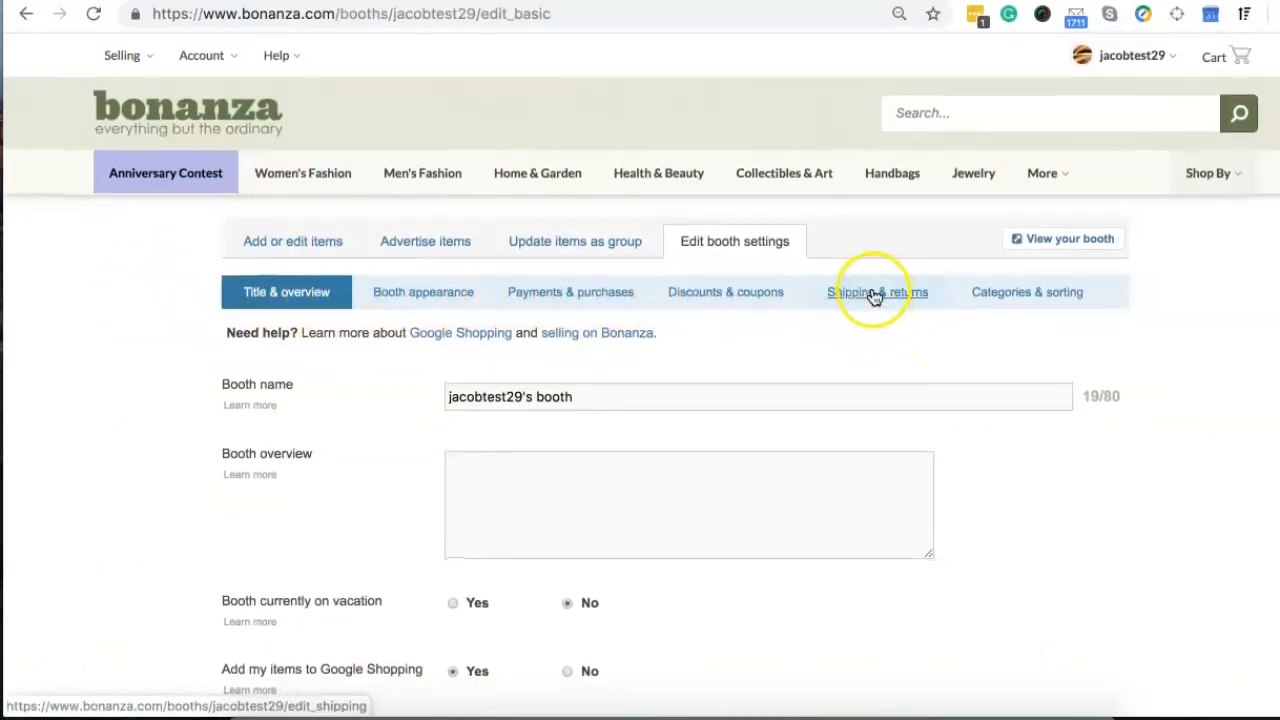
Step: Show the Shipping & returns settings and bring the Shipping profiles section into view
left_click(876, 292)
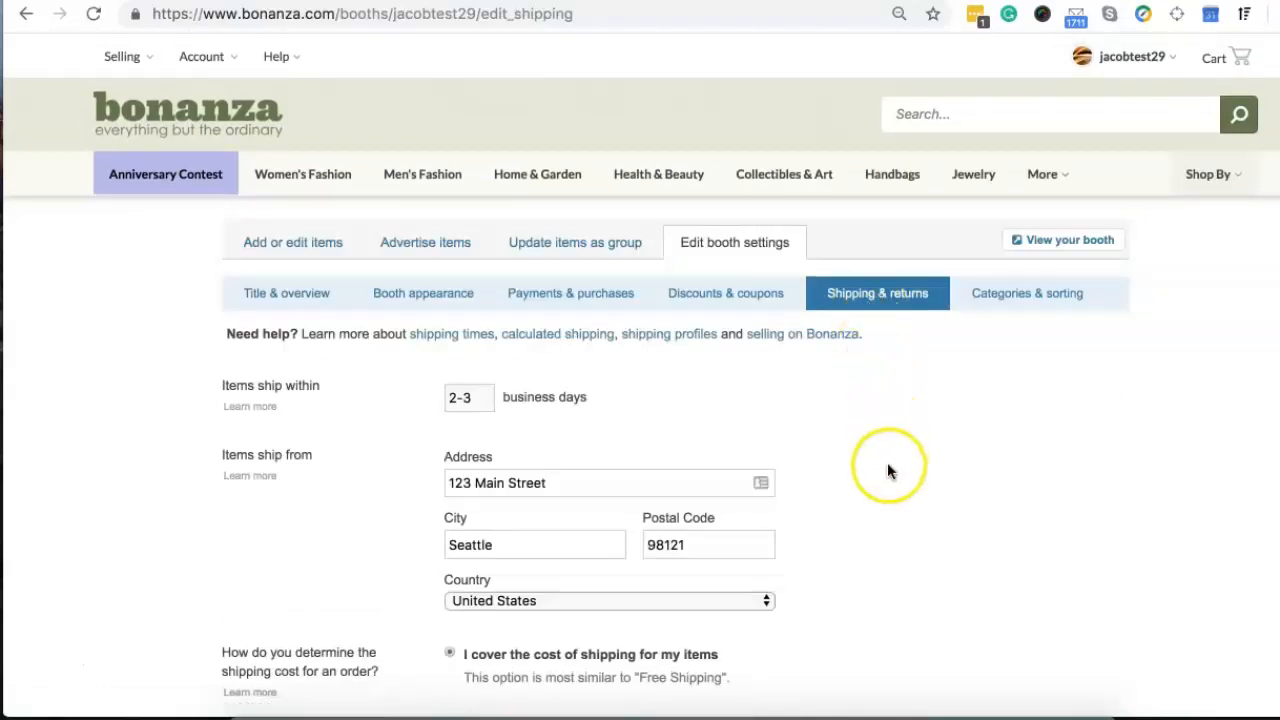
scroll("down", 3)
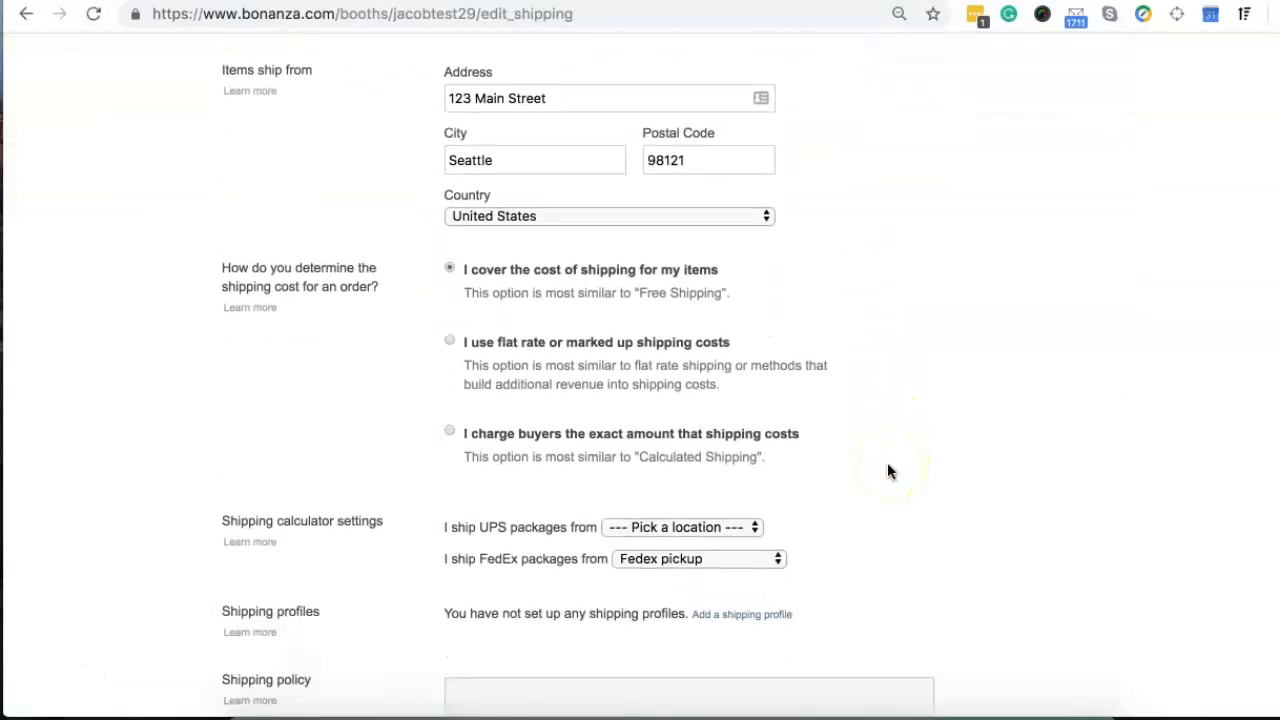
scroll("down", 3)
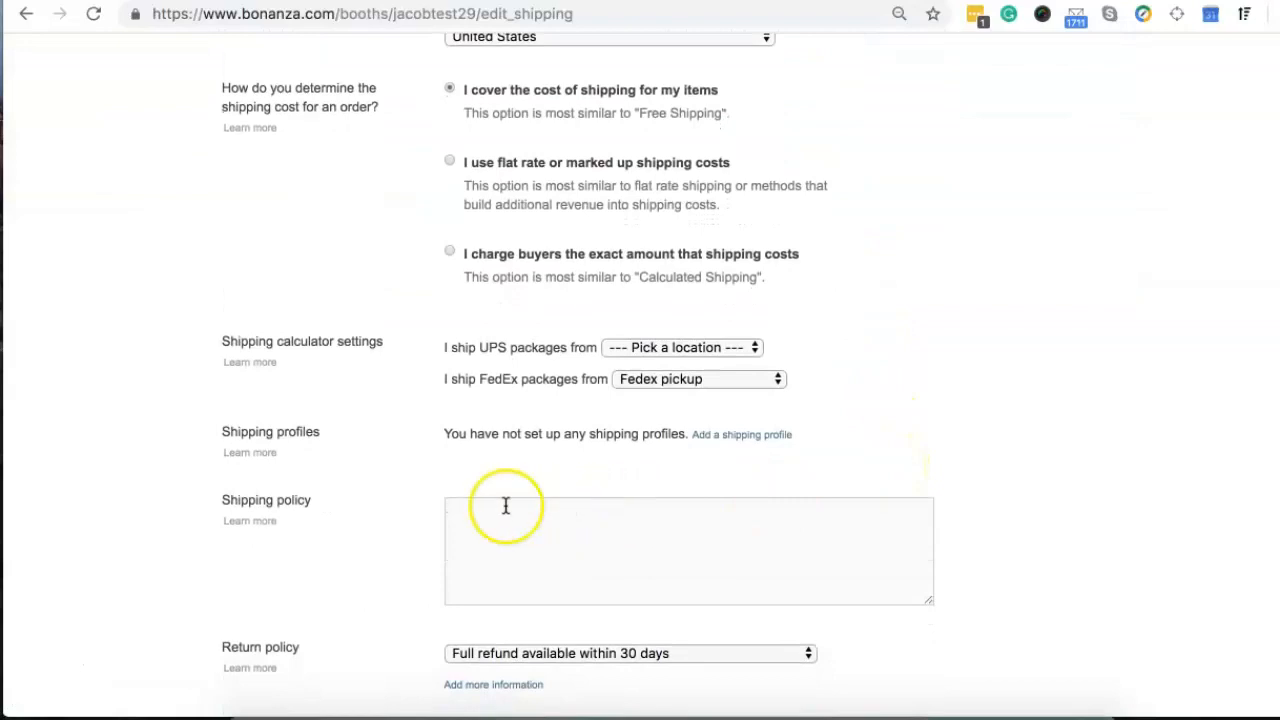
mouse_move(332, 436)
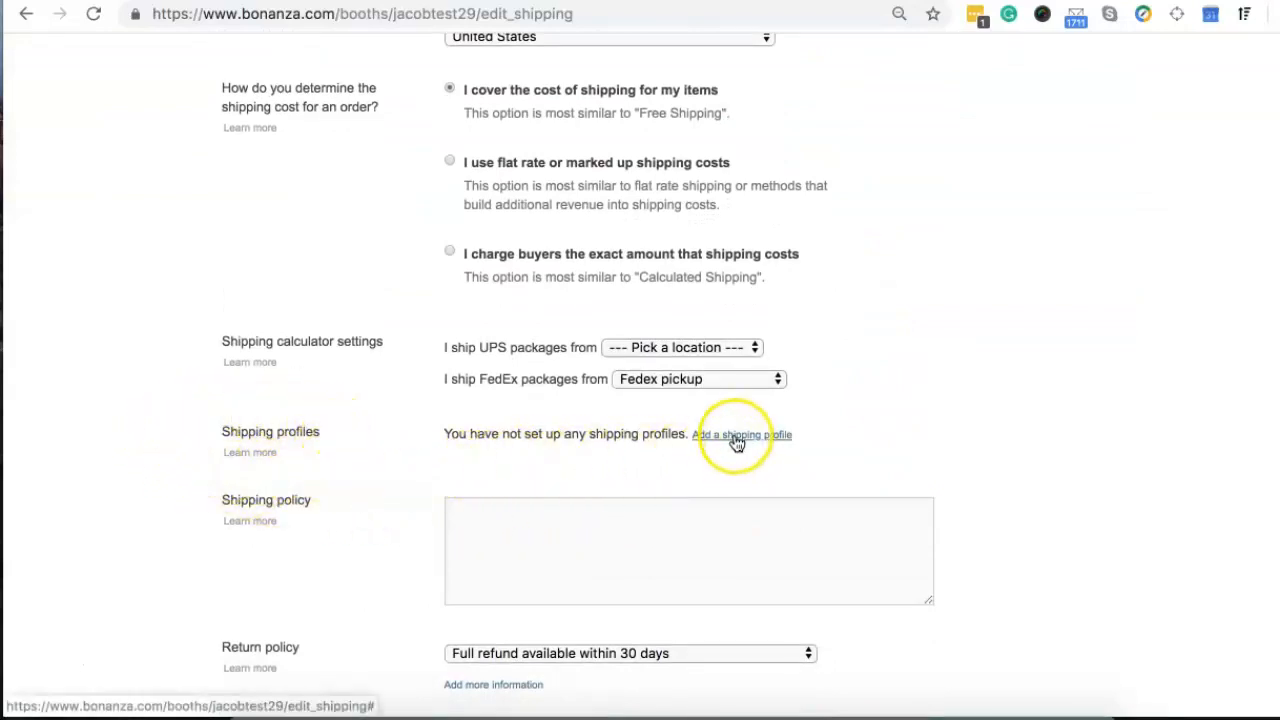
Step: Add a 'Tshirts' shipping profile with free shipping and a 2-3 business day estimate, and save it
left_click(742, 434)
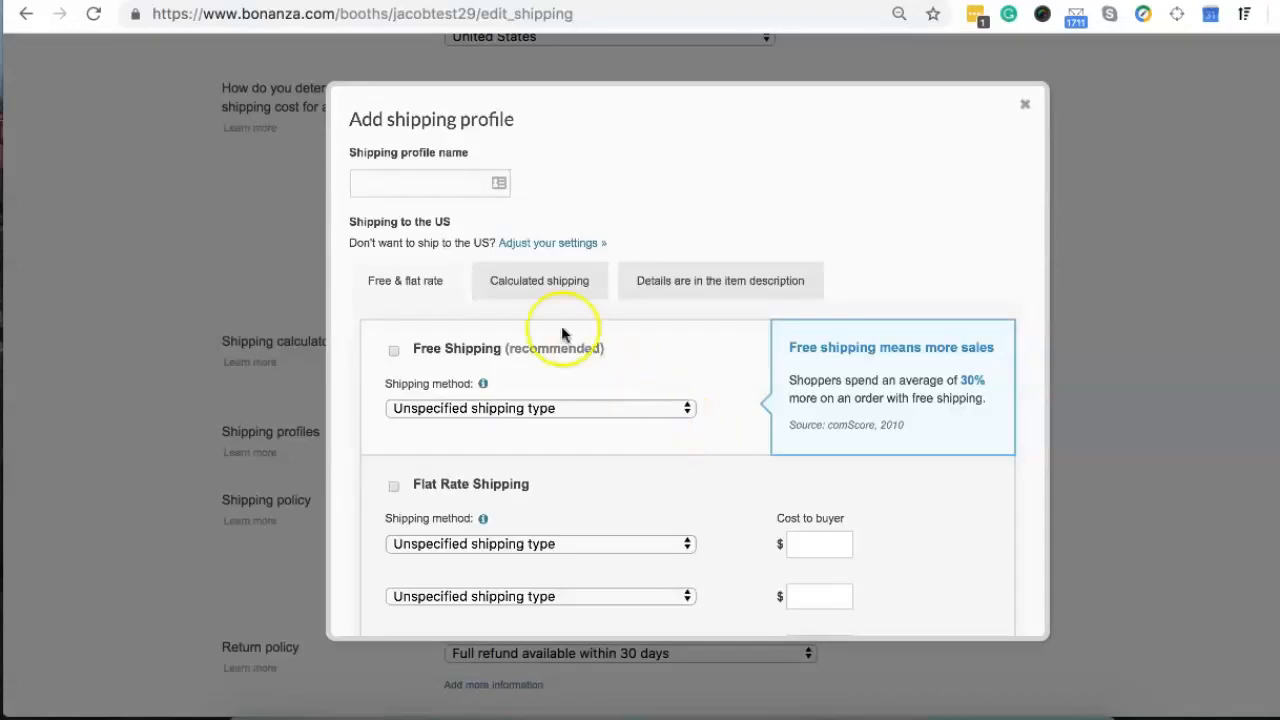
left_click(420, 184)
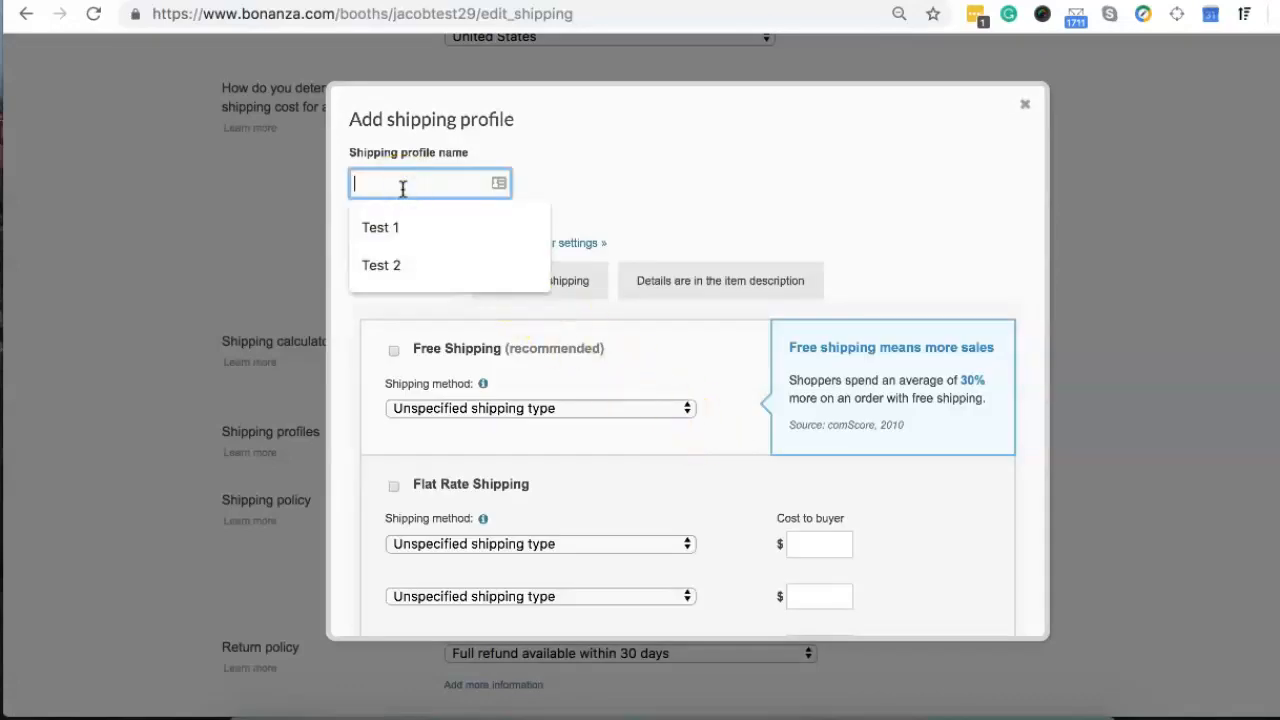
type("Tshirts")
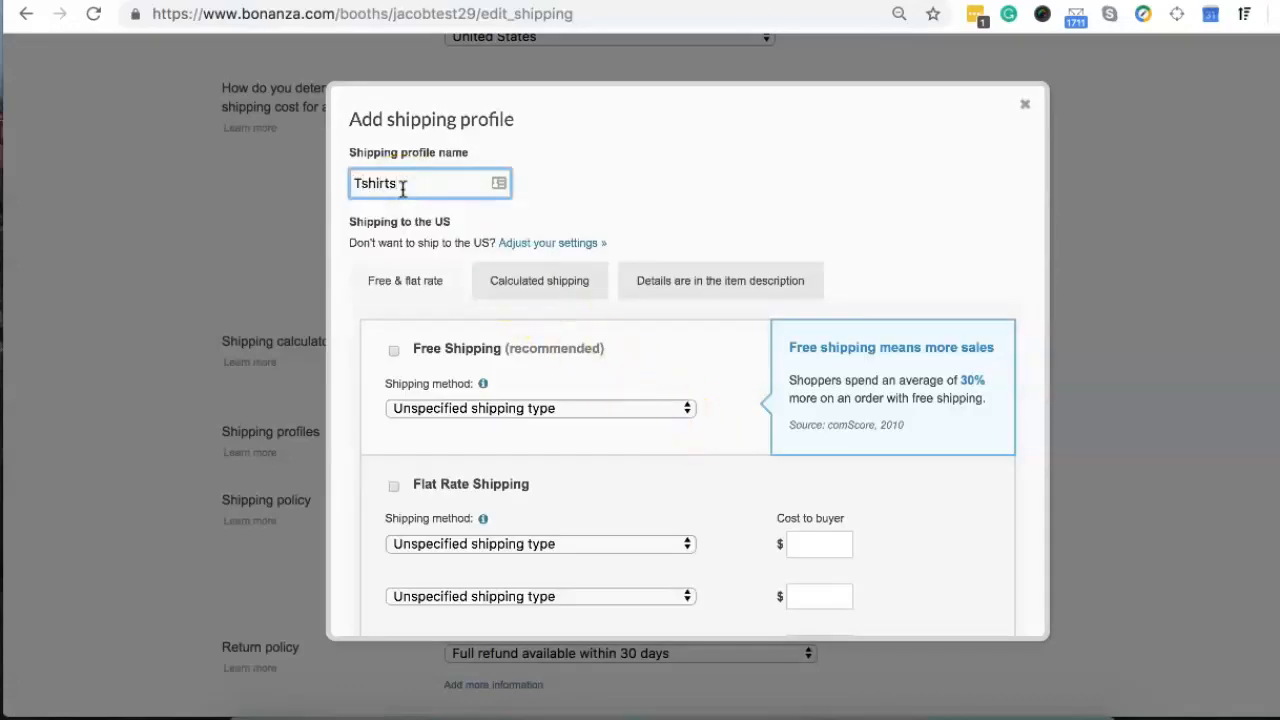
left_click(392, 348)
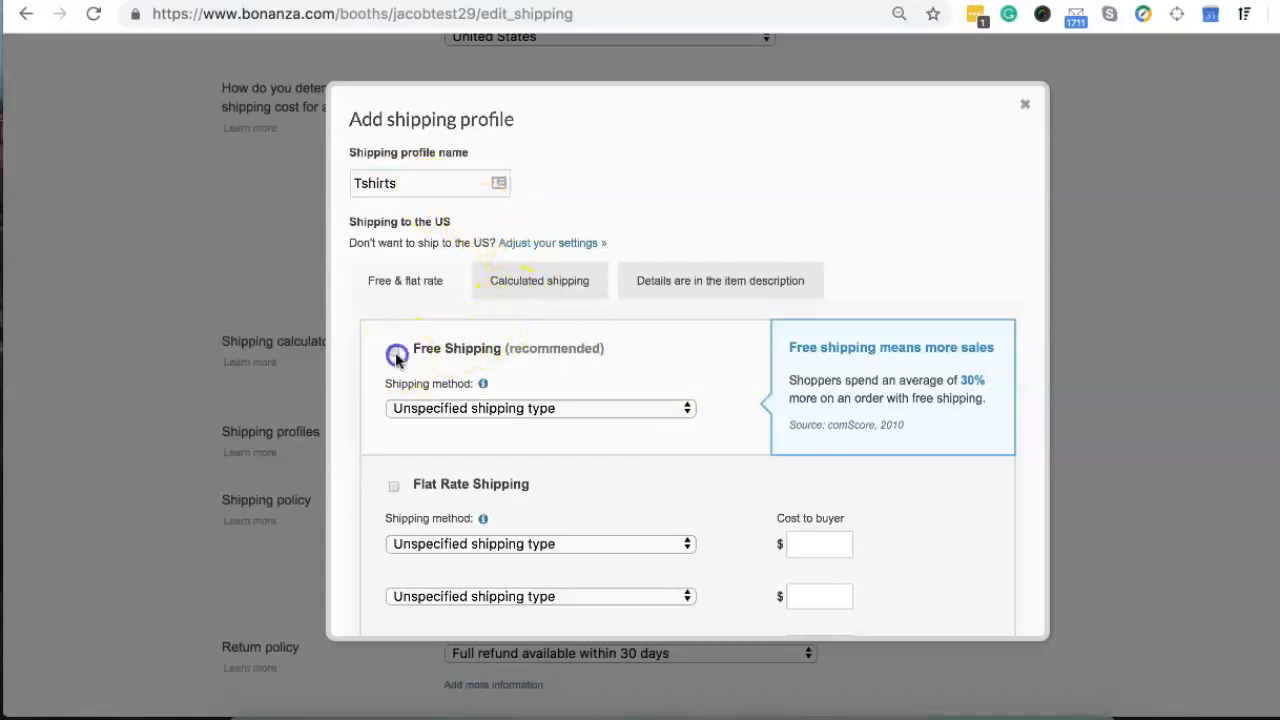
left_click(392, 348)
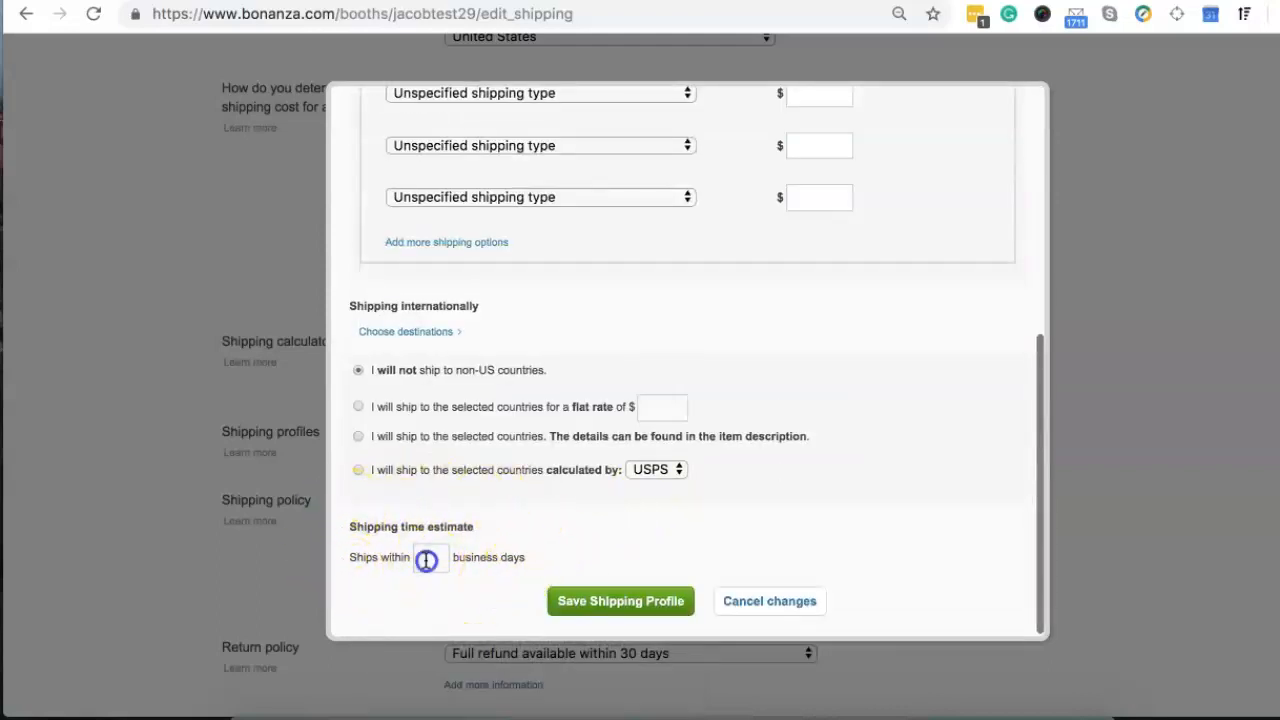
type("2-3")
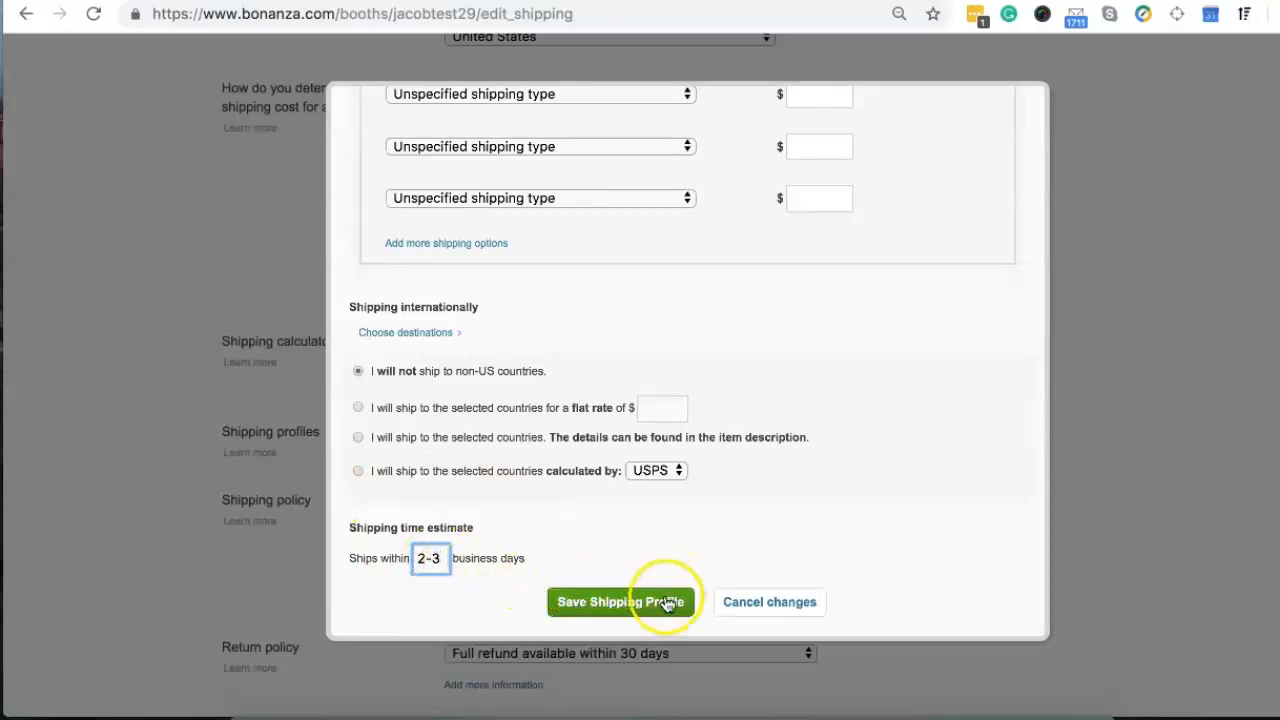
left_click(620, 600)
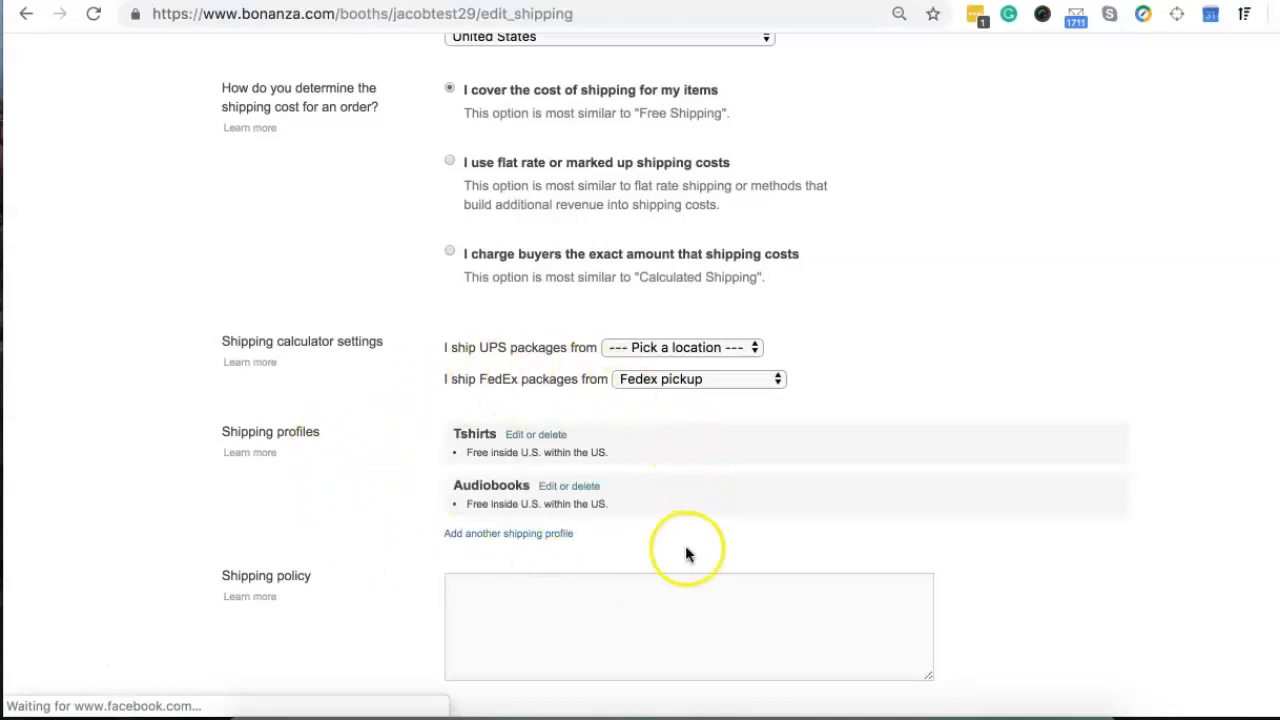
Step: Go to Update items as group and show its Shipping changes
scroll("up", 3)
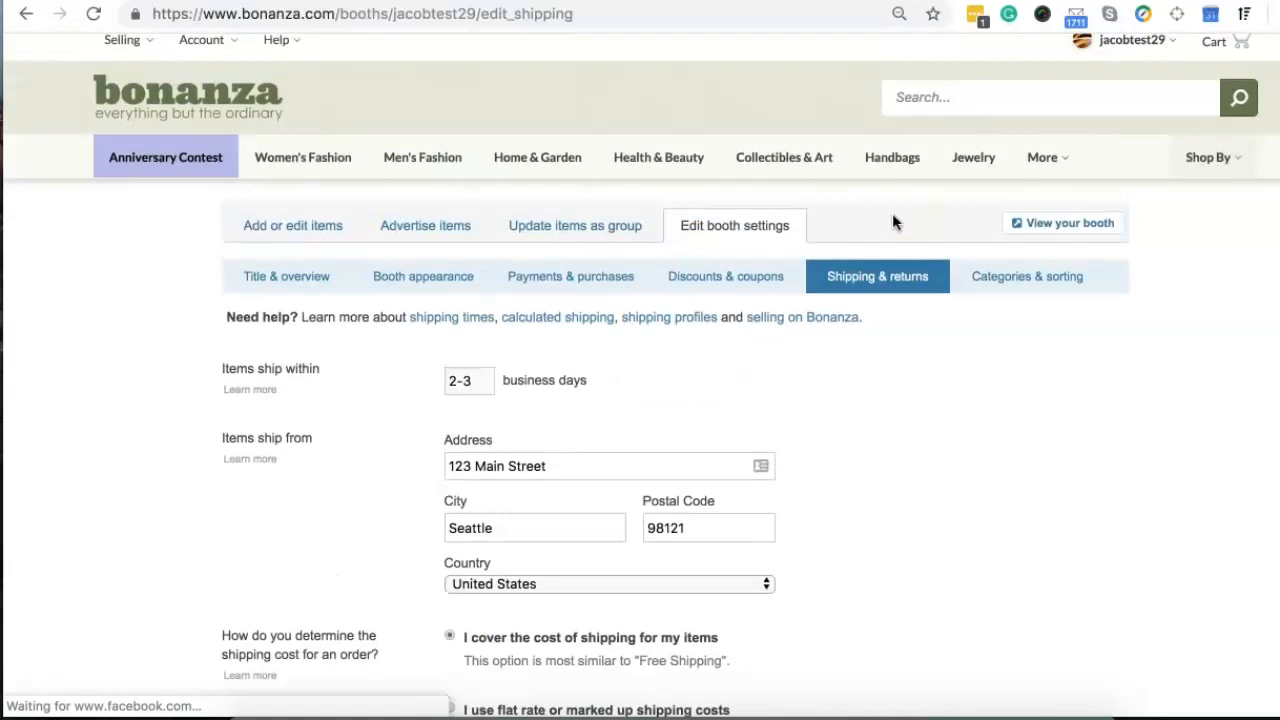
mouse_move(564, 250)
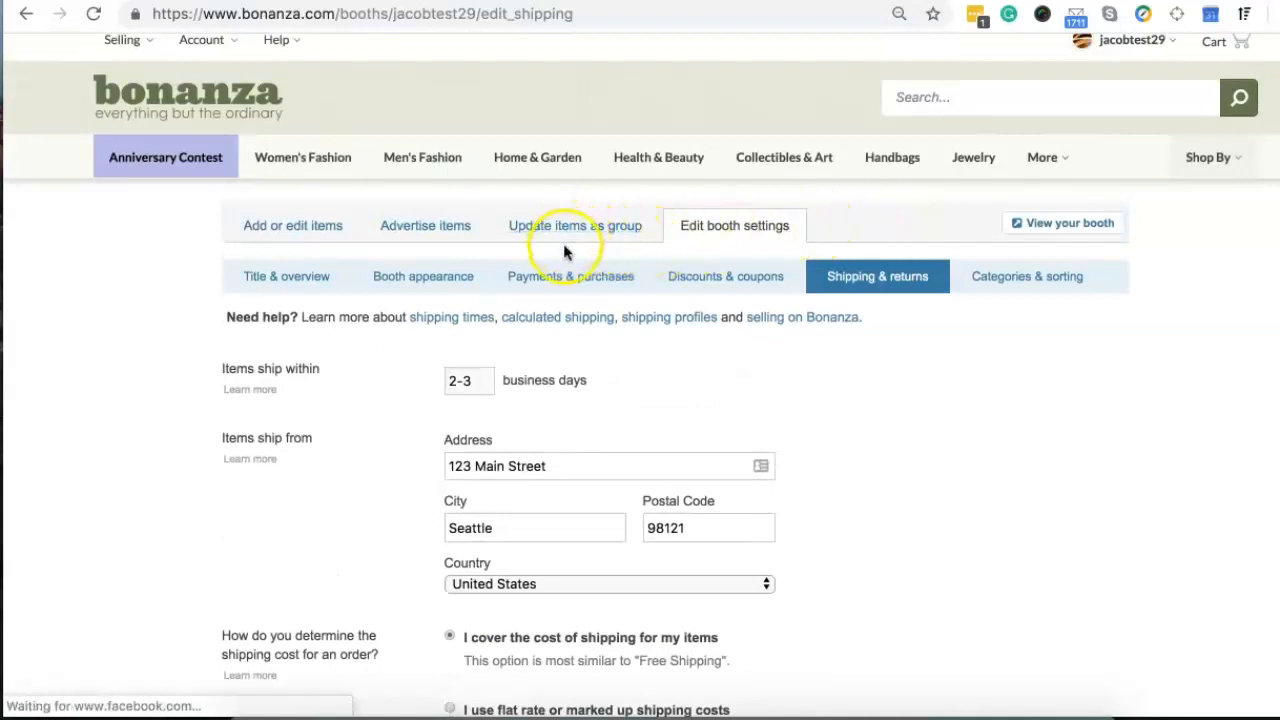
left_click(576, 224)
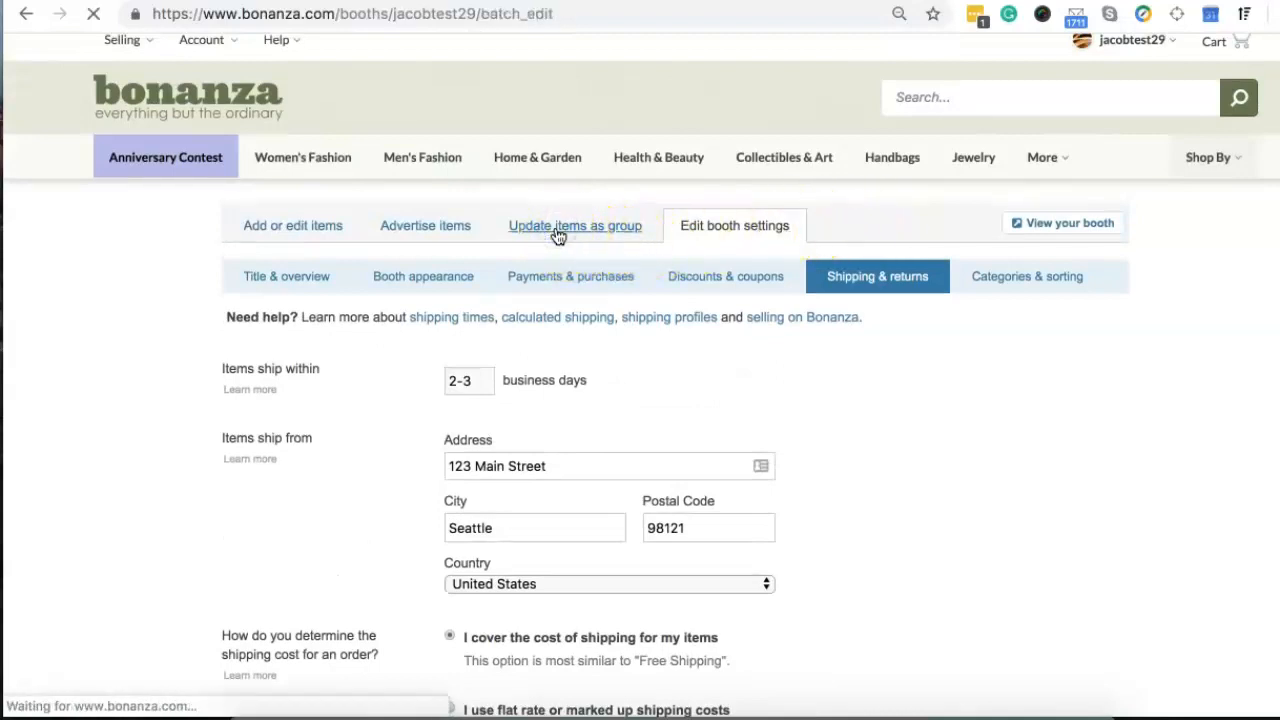
left_click(574, 224)
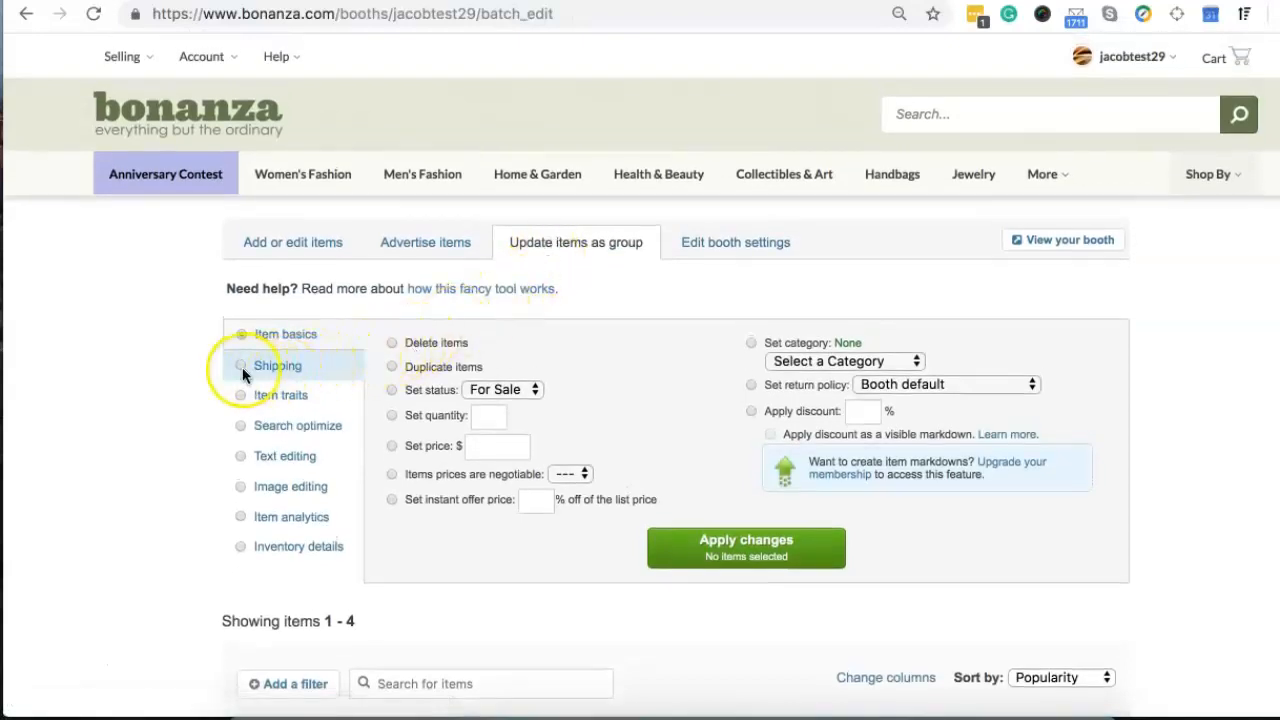
left_click(278, 364)
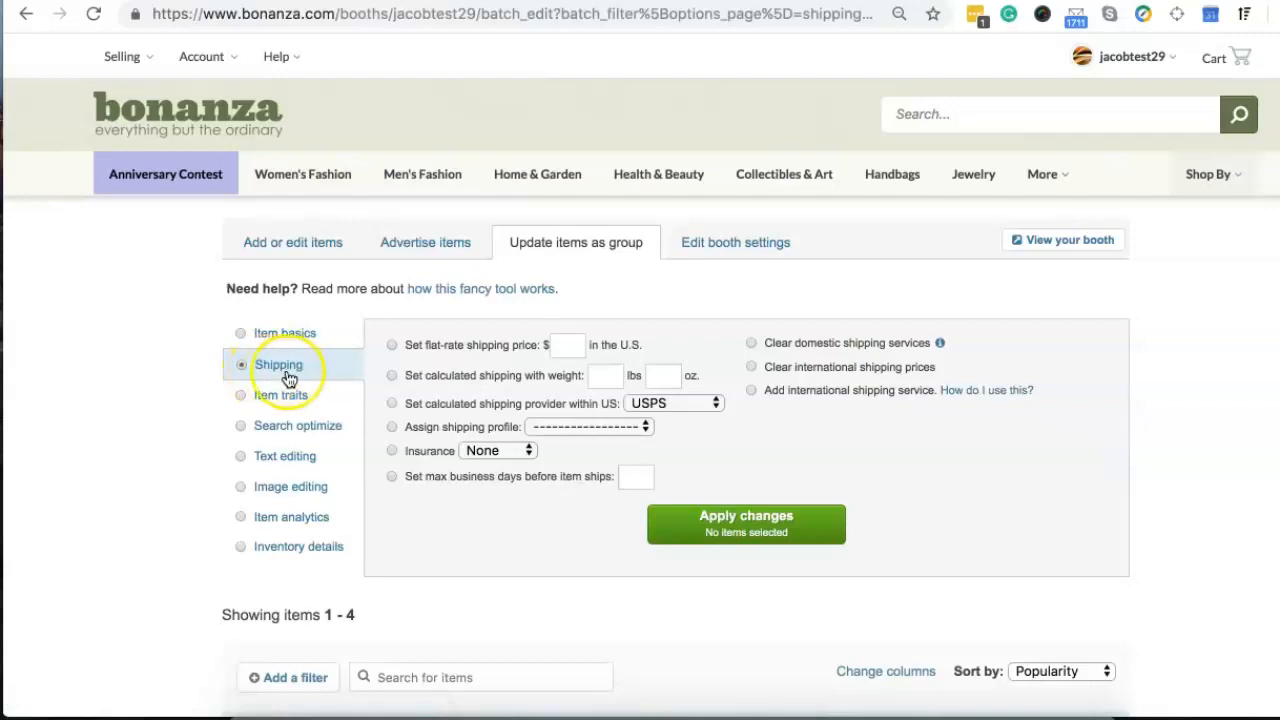
mouse_move(540, 436)
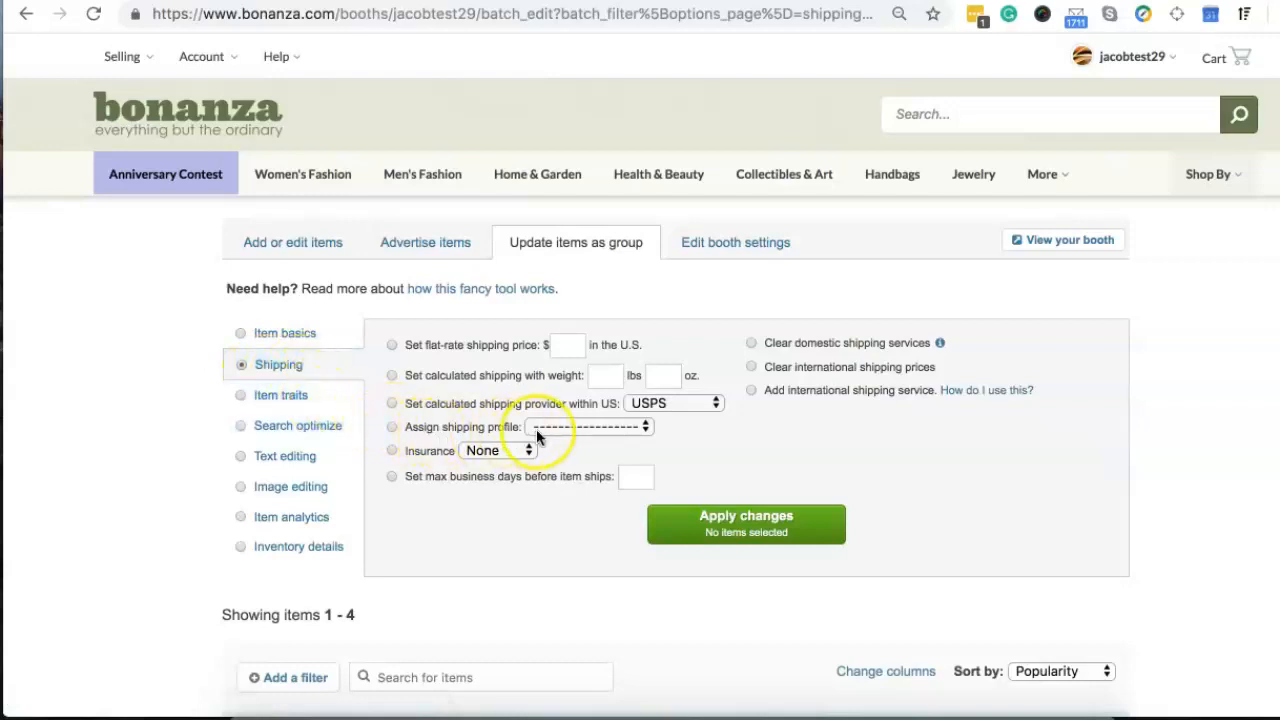
Step: Select Test Item 3 and Test Item 4 and choose Assign shipping profile for the group update
scroll("down", 3)
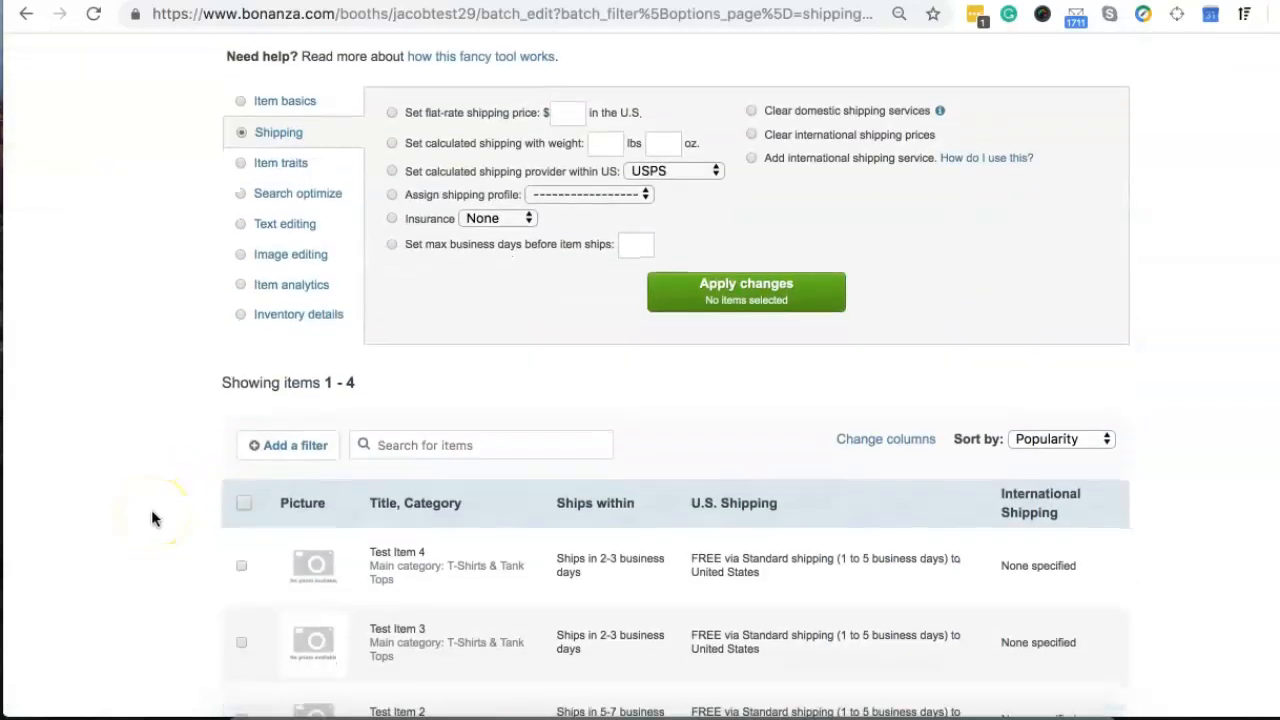
scroll("down", 3)
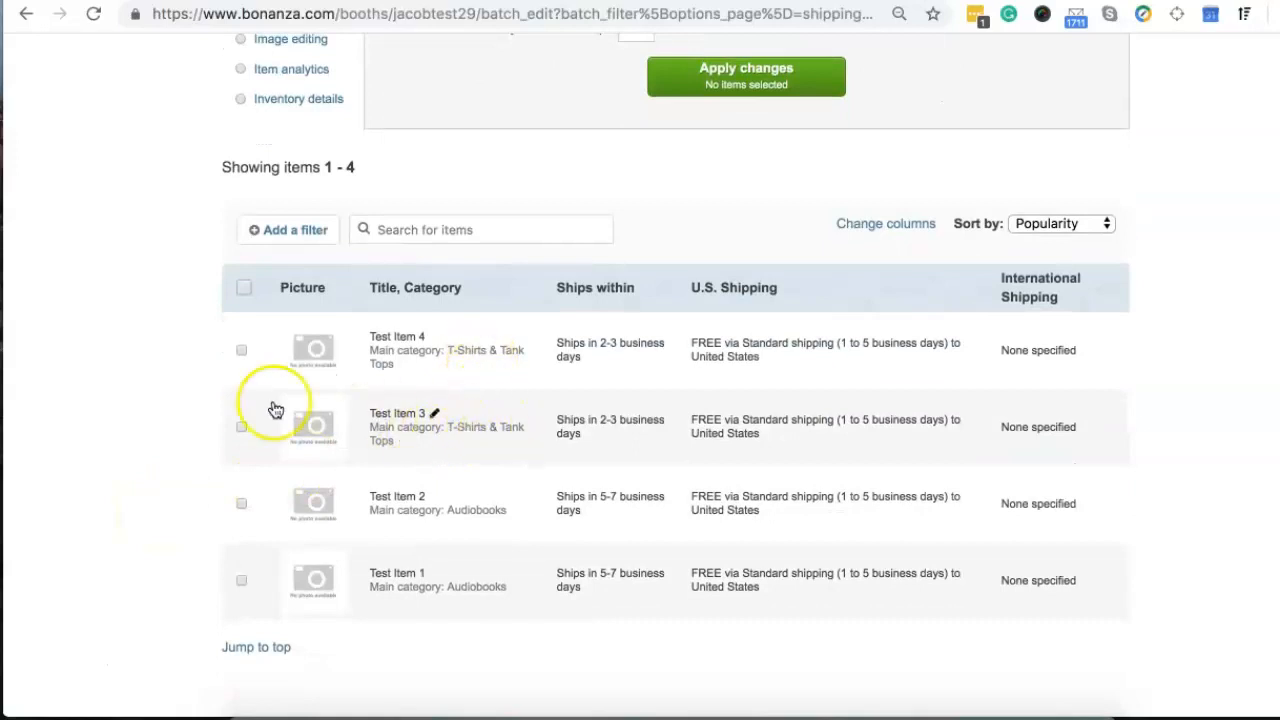
left_click(240, 350)
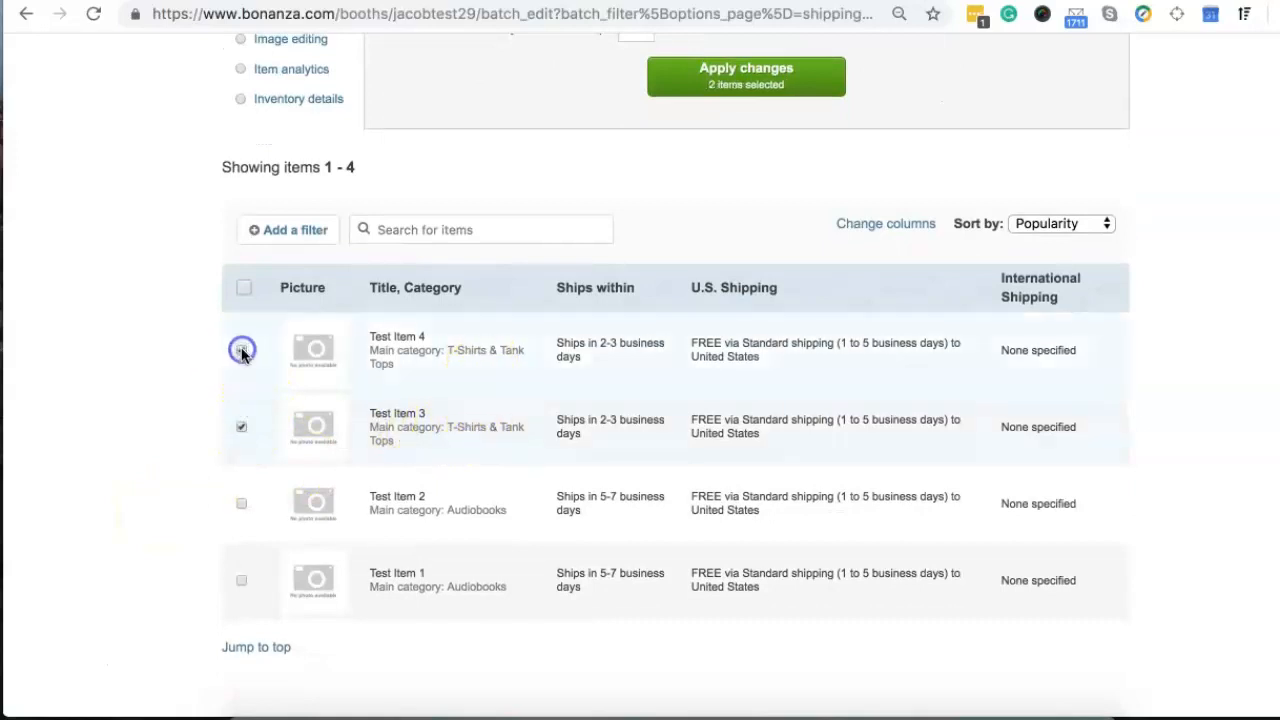
scroll("up", 3)
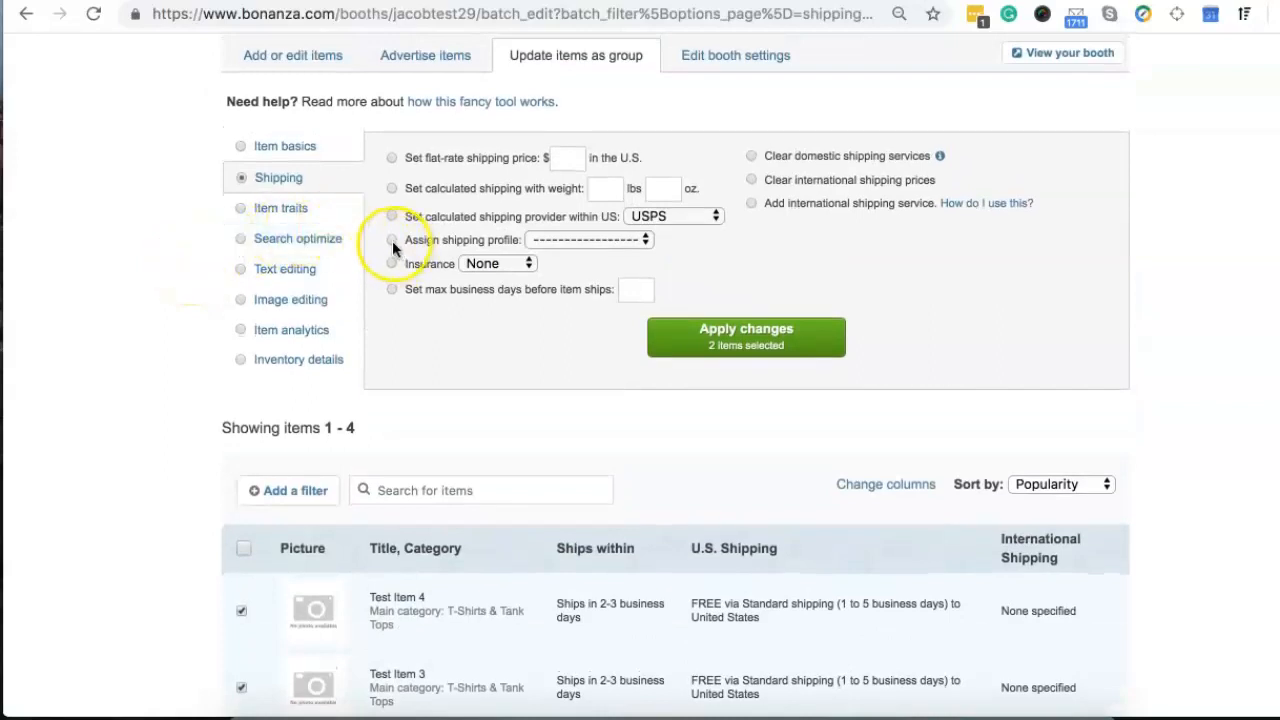
left_click(392, 240)
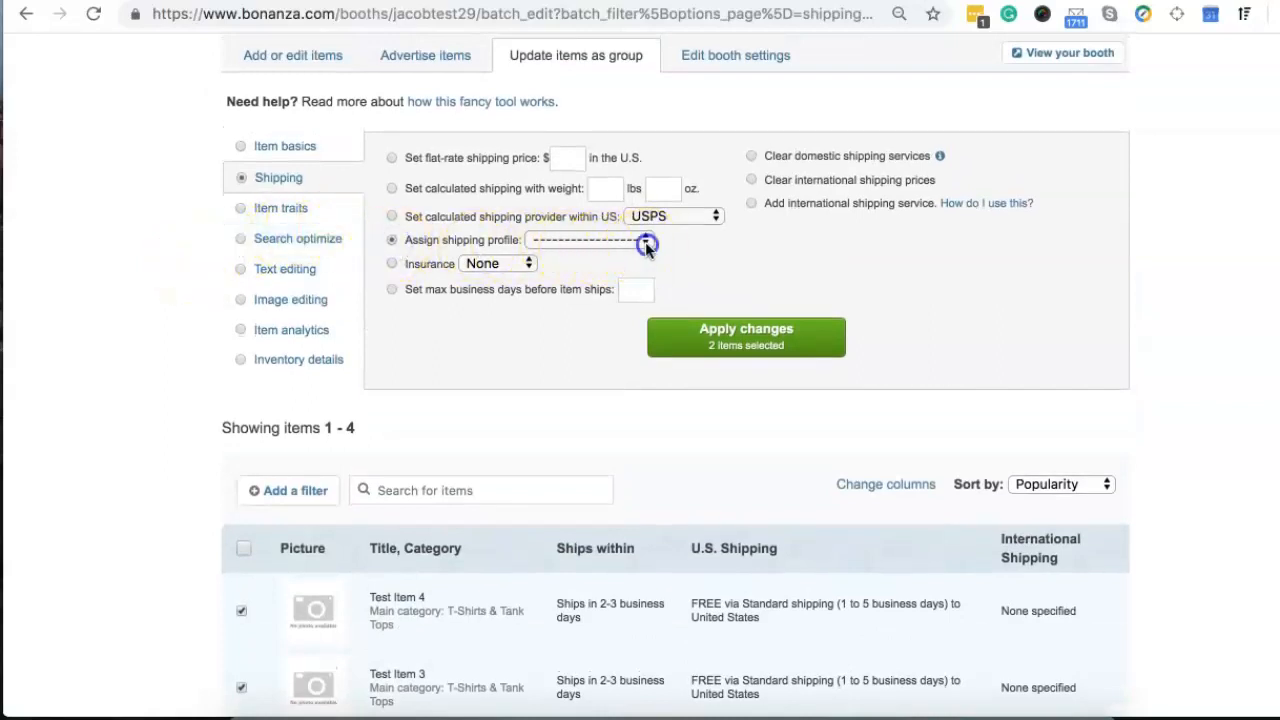